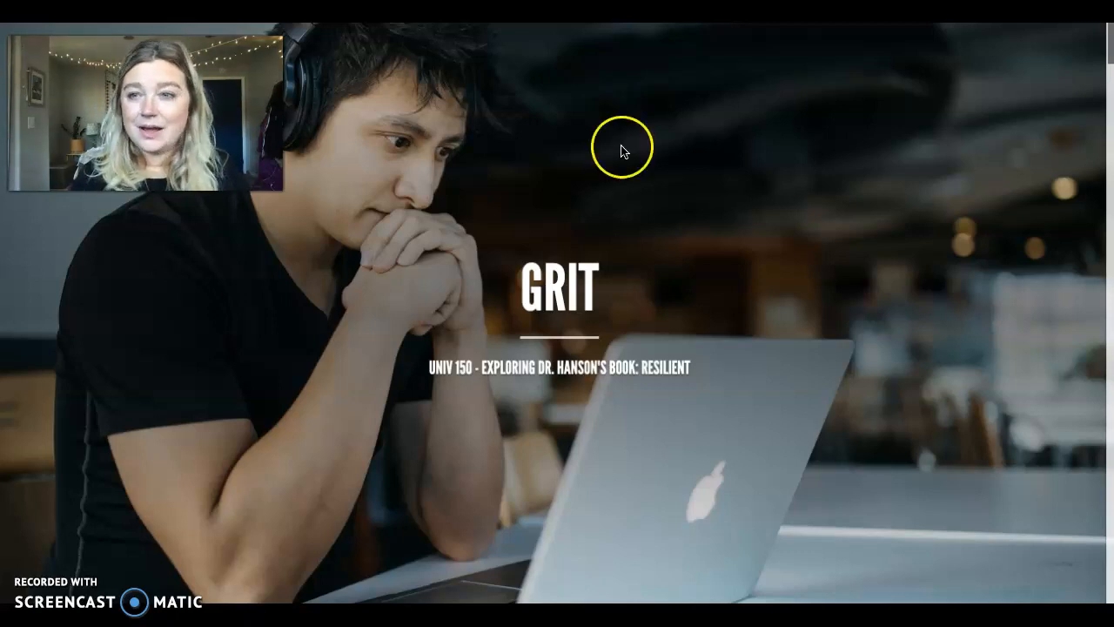
pyautogui.moveTo(1030, 84)
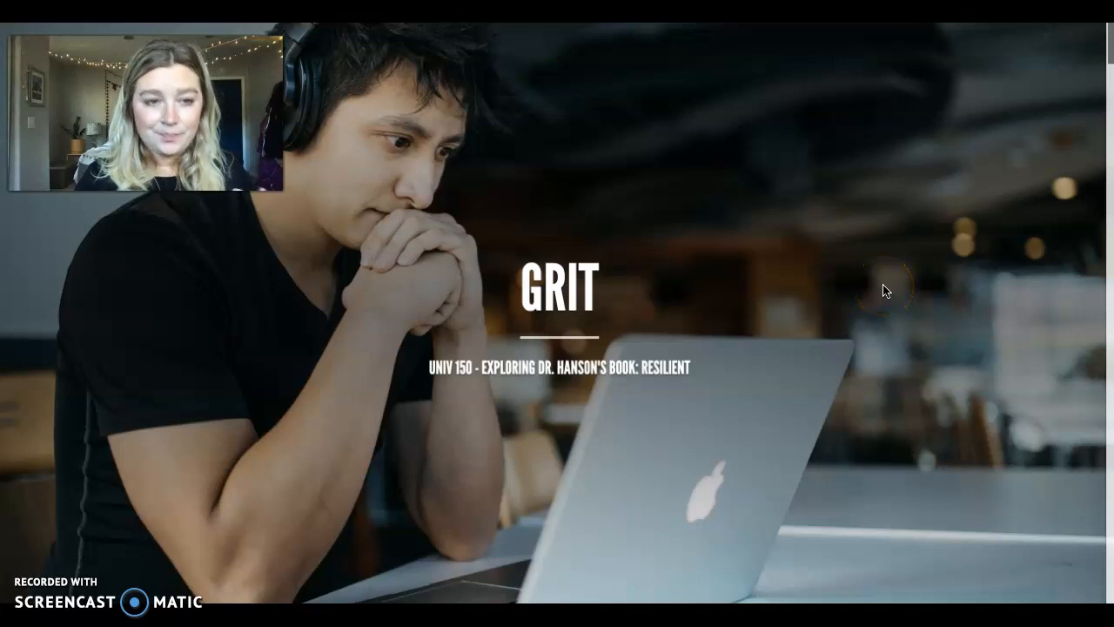
pyautogui.scroll(-3)
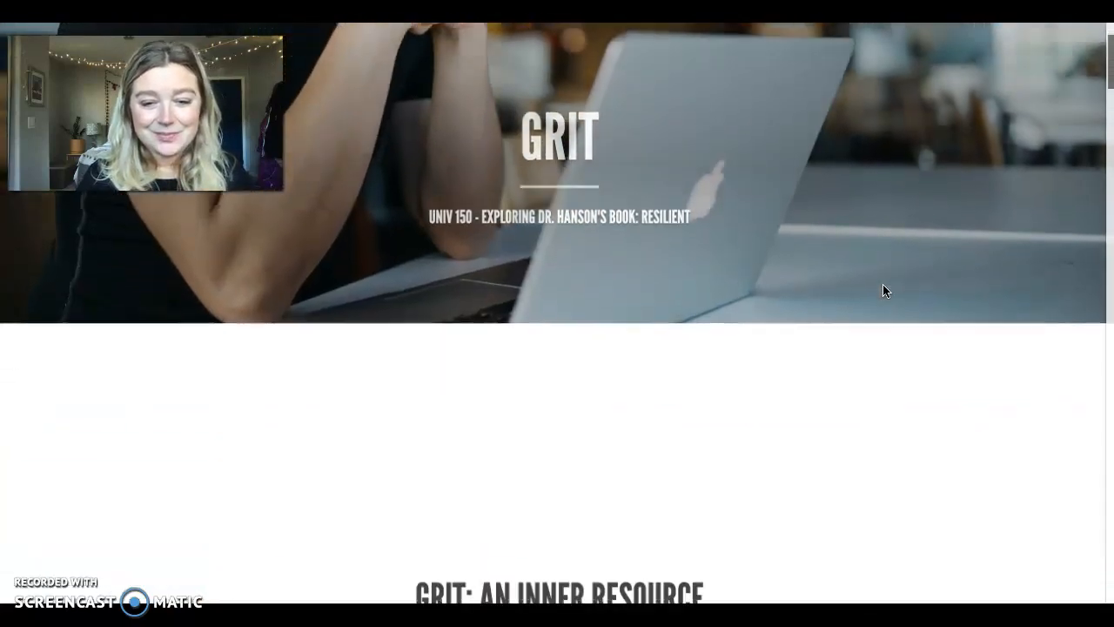
pyautogui.scroll(-3)
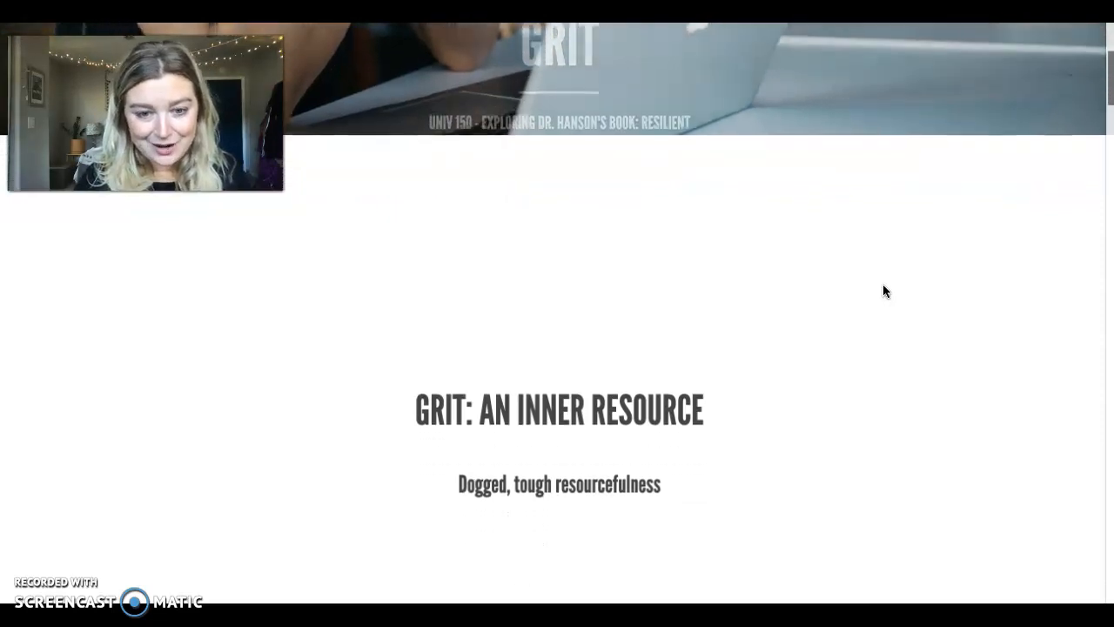
pyautogui.scroll(-3)
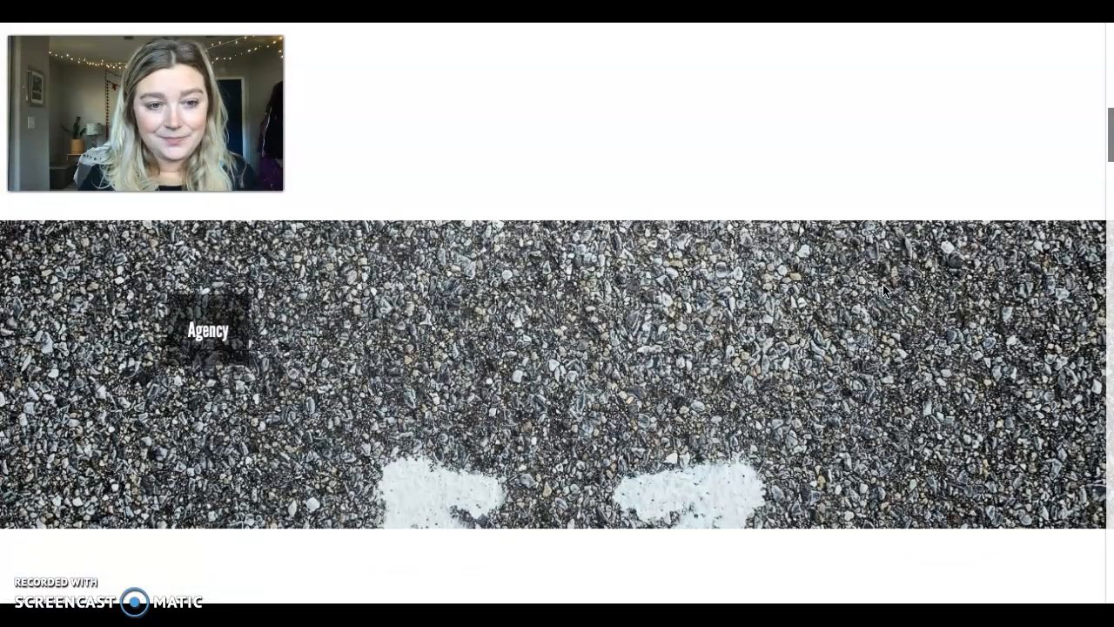
pyautogui.scroll(-3)
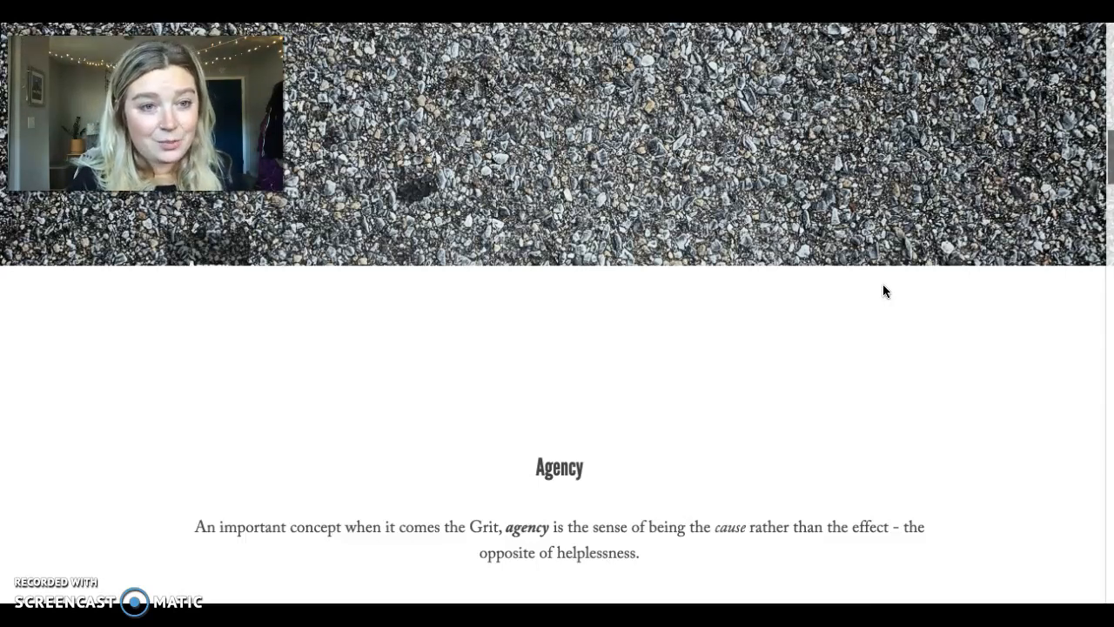
pyautogui.scroll(-3)
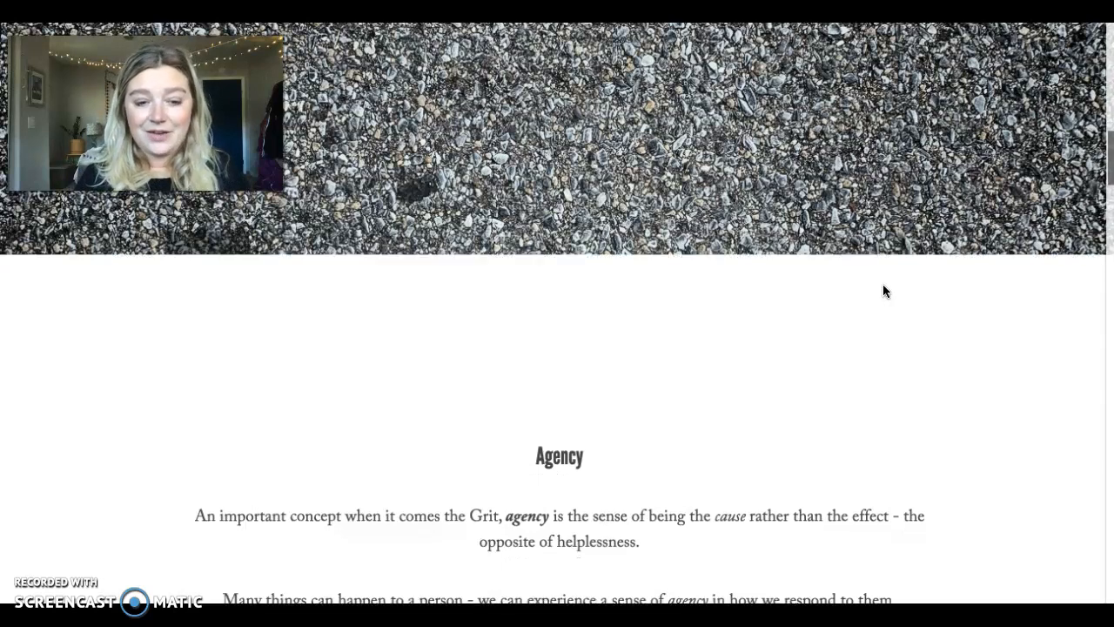
pyautogui.scroll(-3)
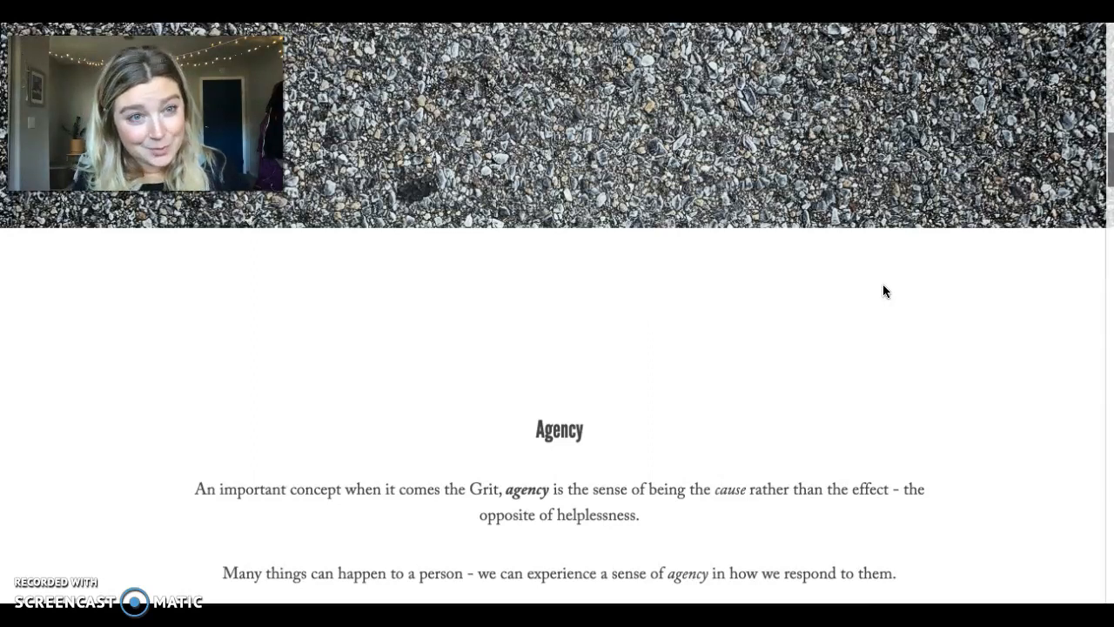
pyautogui.scroll(-3)
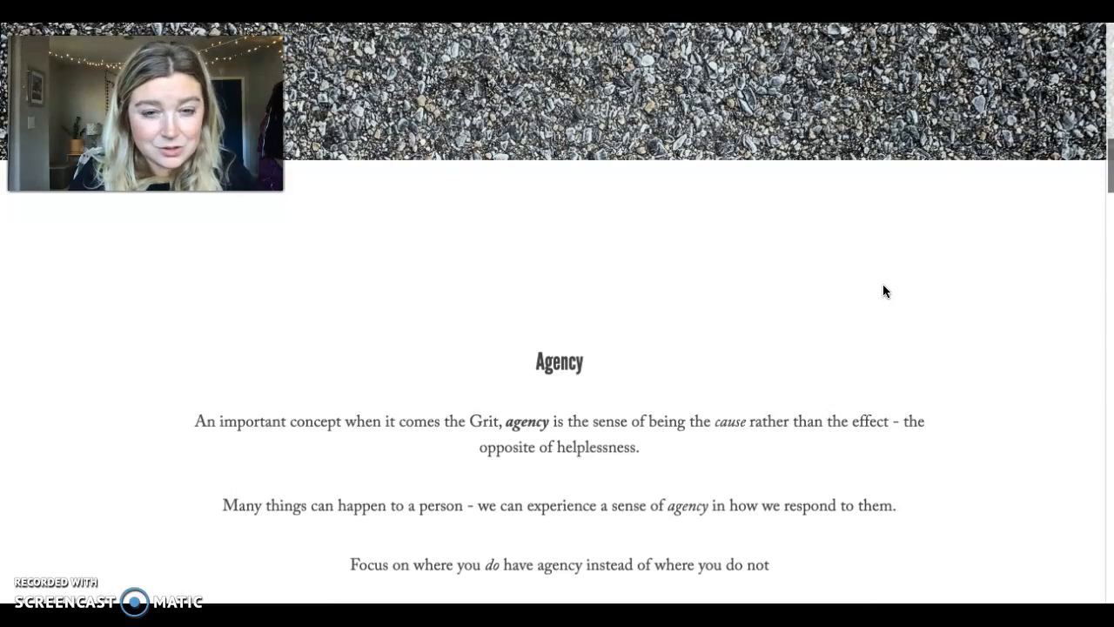
pyautogui.scroll(-3)
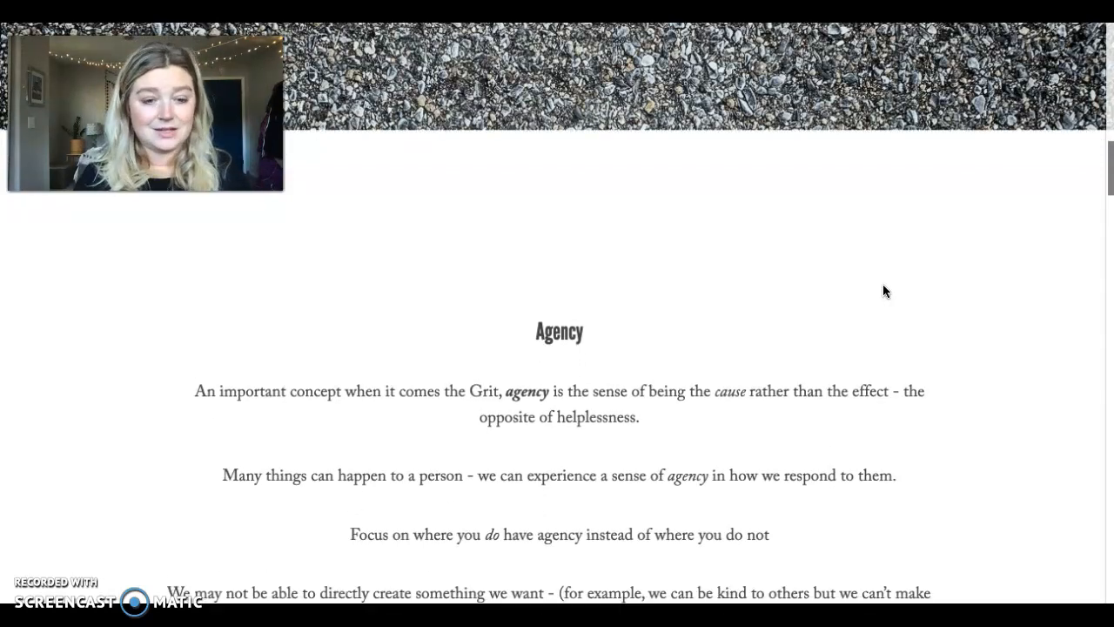
pyautogui.scroll(-3)
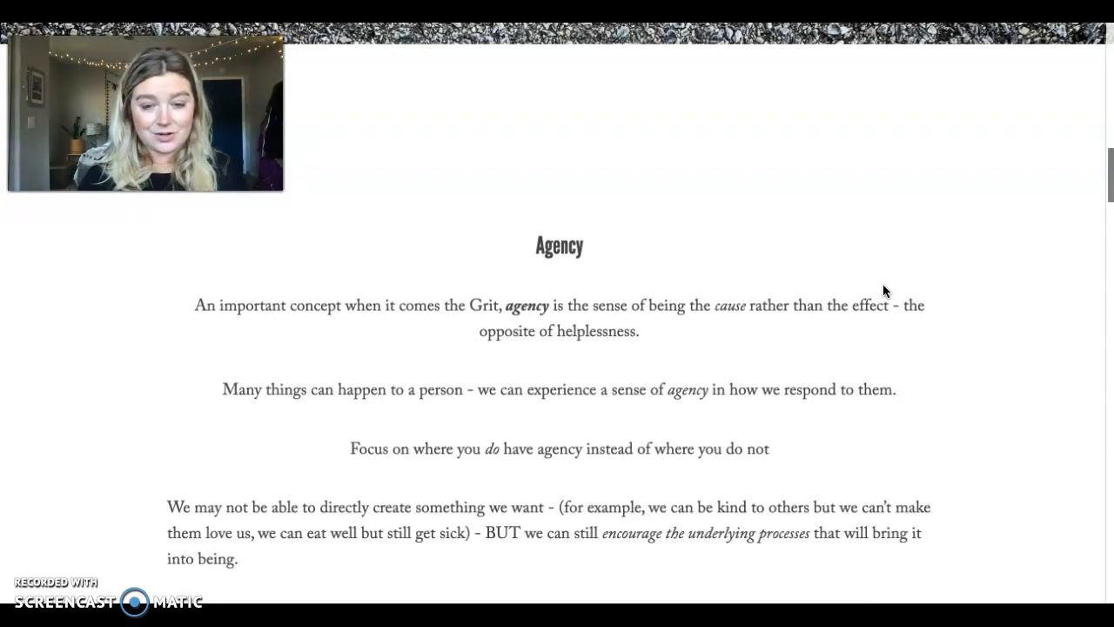
pyautogui.scroll(-3)
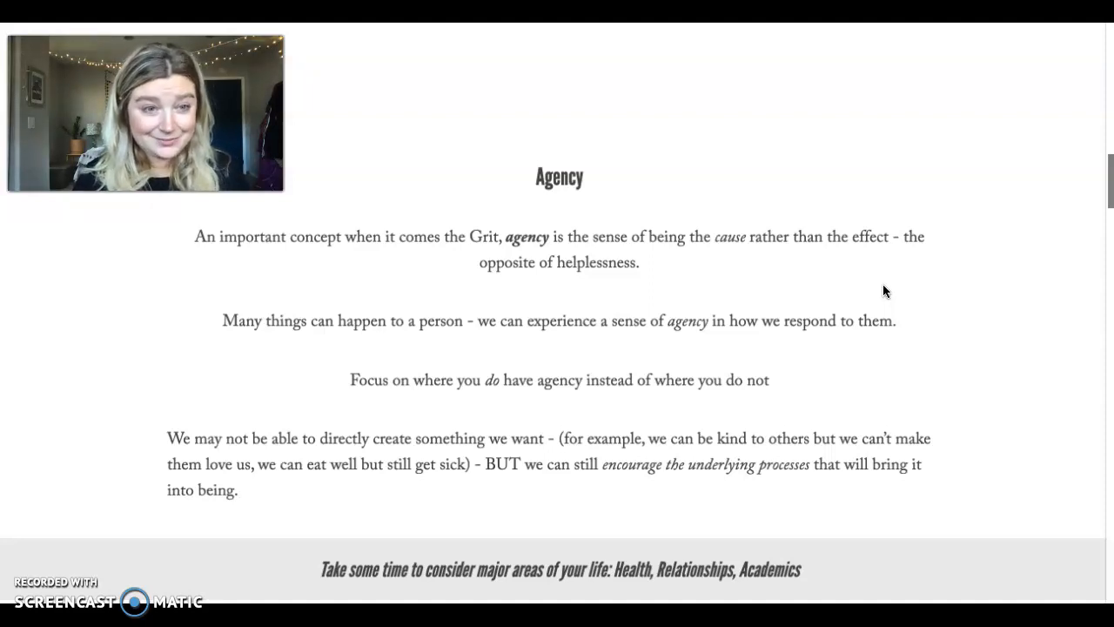
pyautogui.scroll(-3)
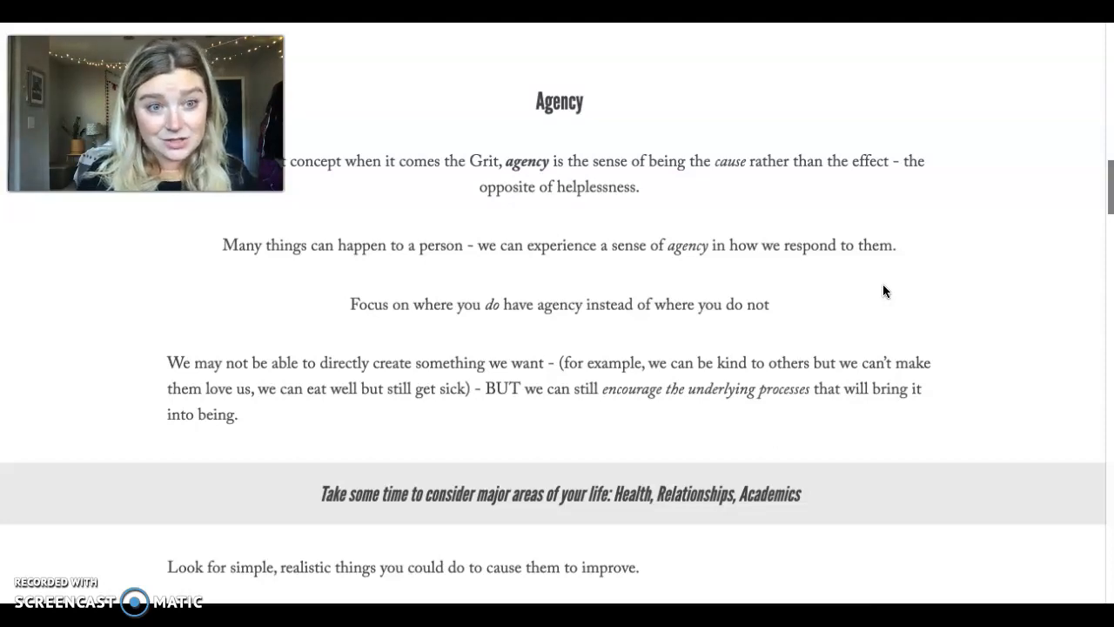
pyautogui.scroll(-3)
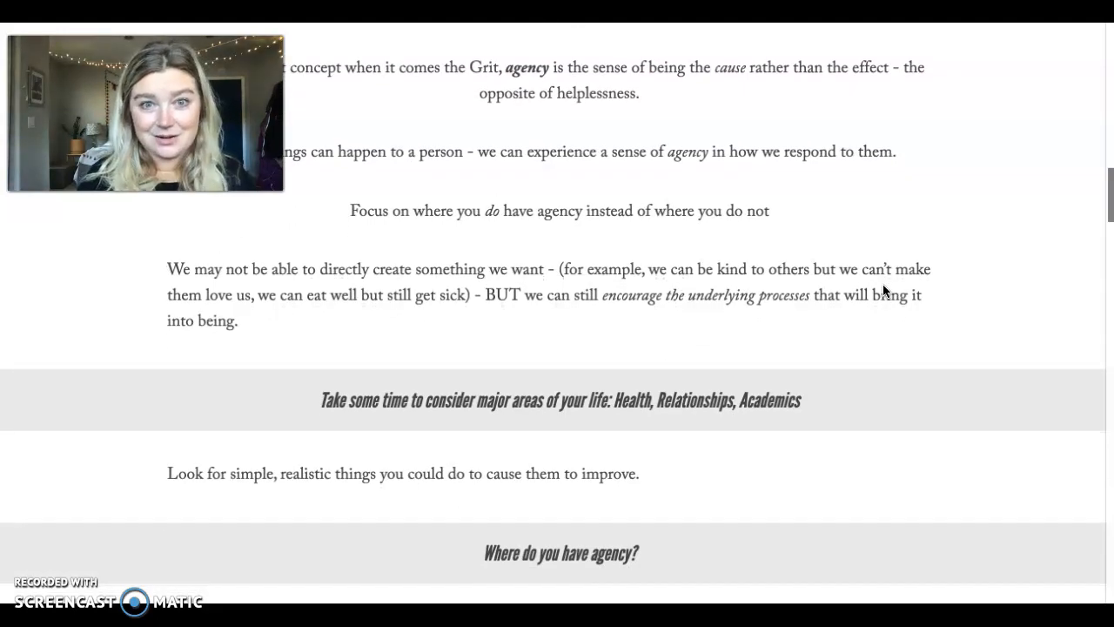
pyautogui.scroll(-3)
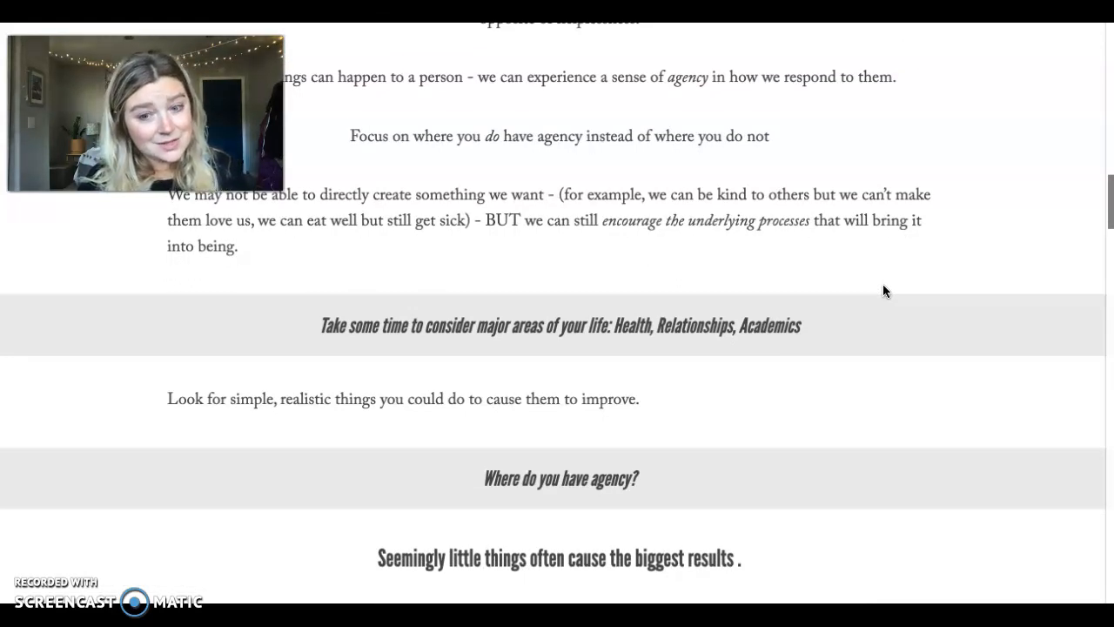
pyautogui.scroll(-3)
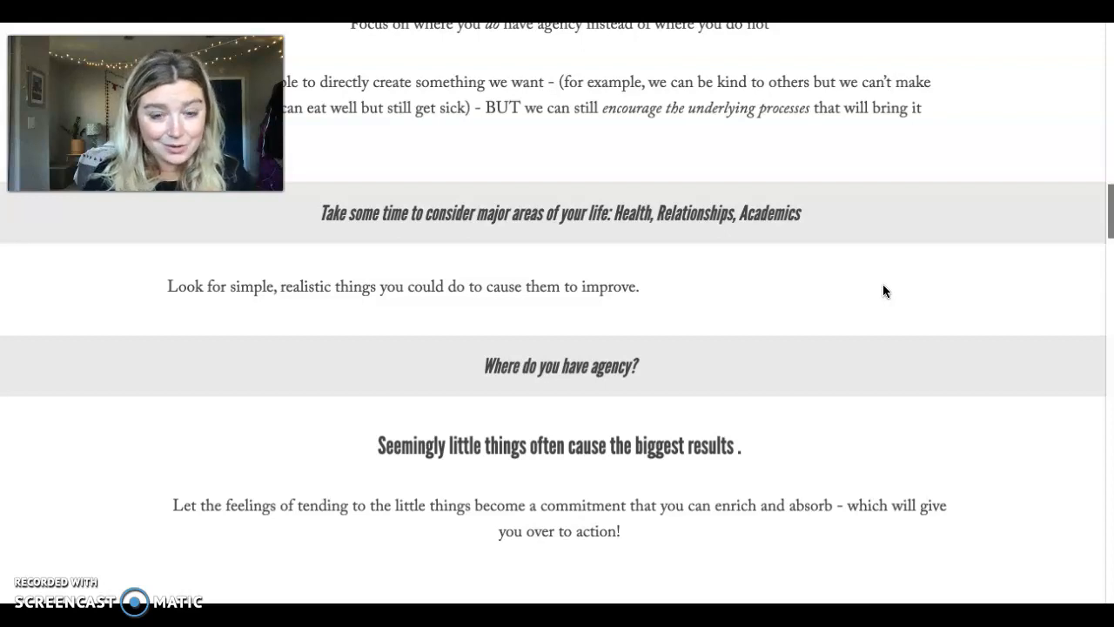
pyautogui.scroll(-3)
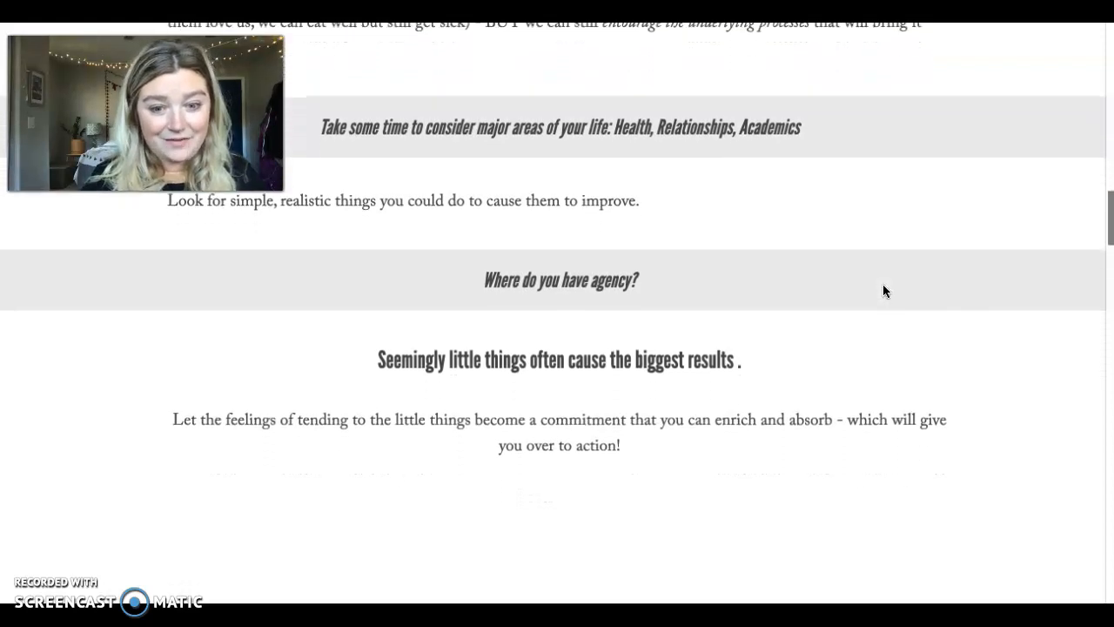
pyautogui.scroll(-3)
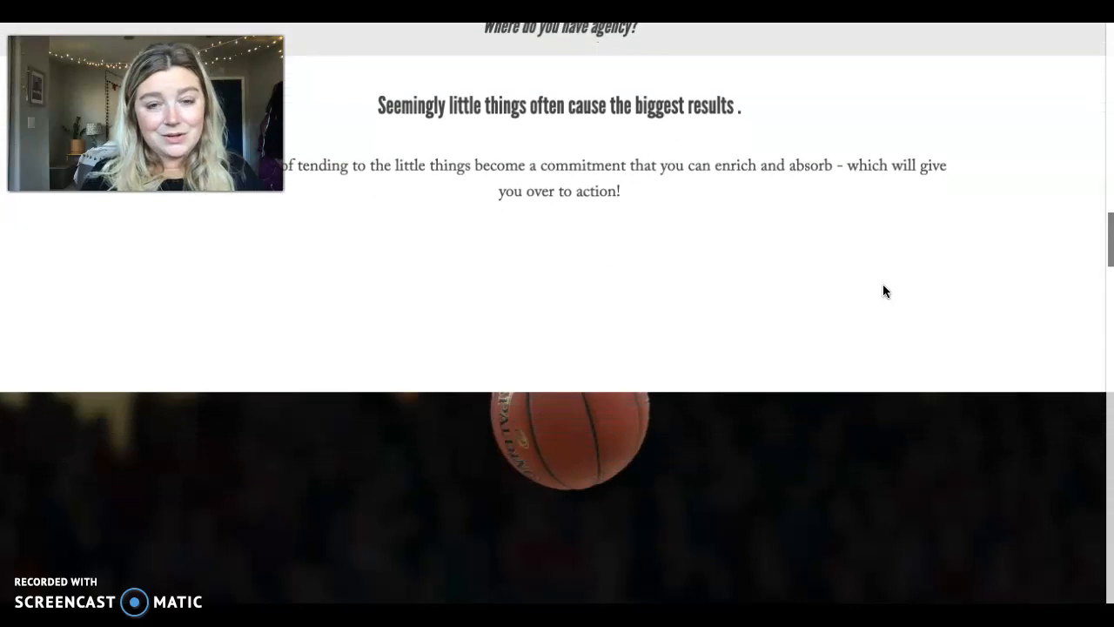
pyautogui.scroll(-3)
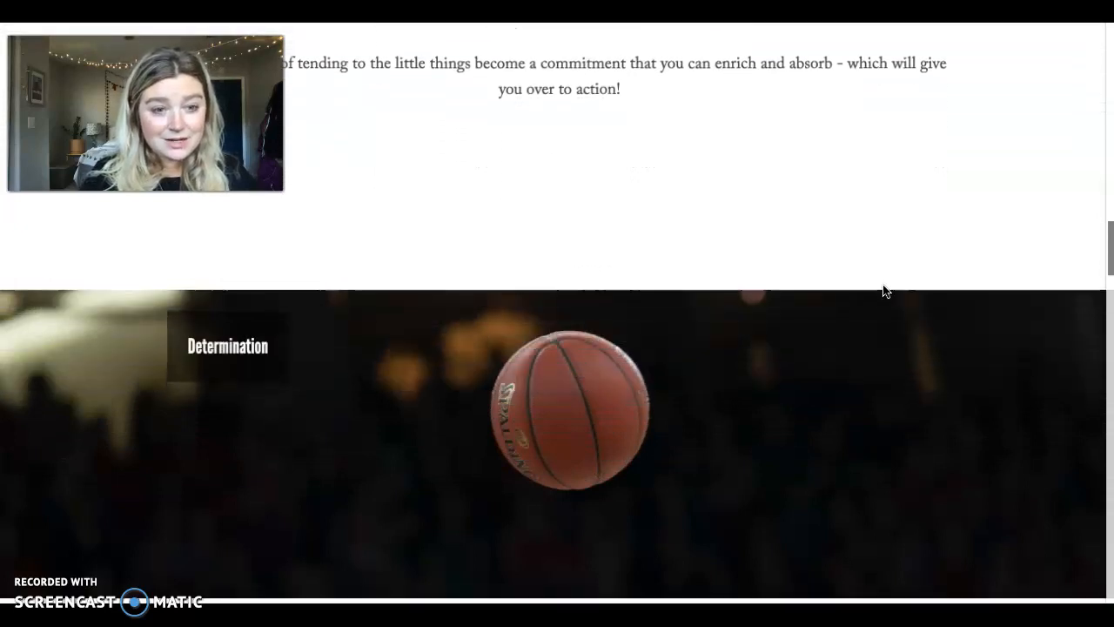
pyautogui.scroll(-3)
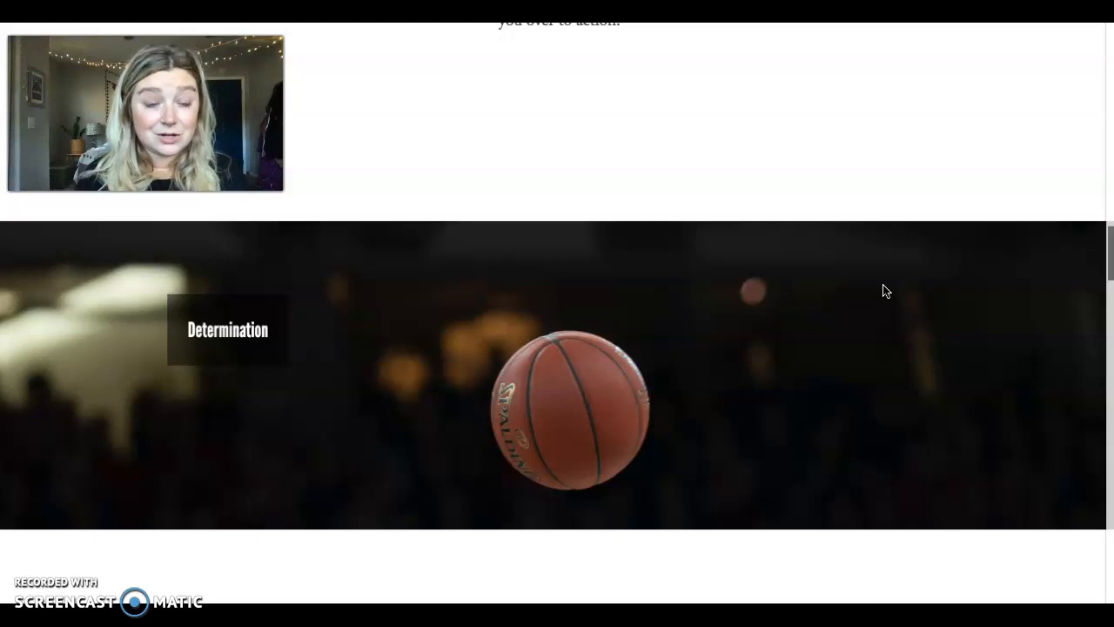
pyautogui.scroll(-3)
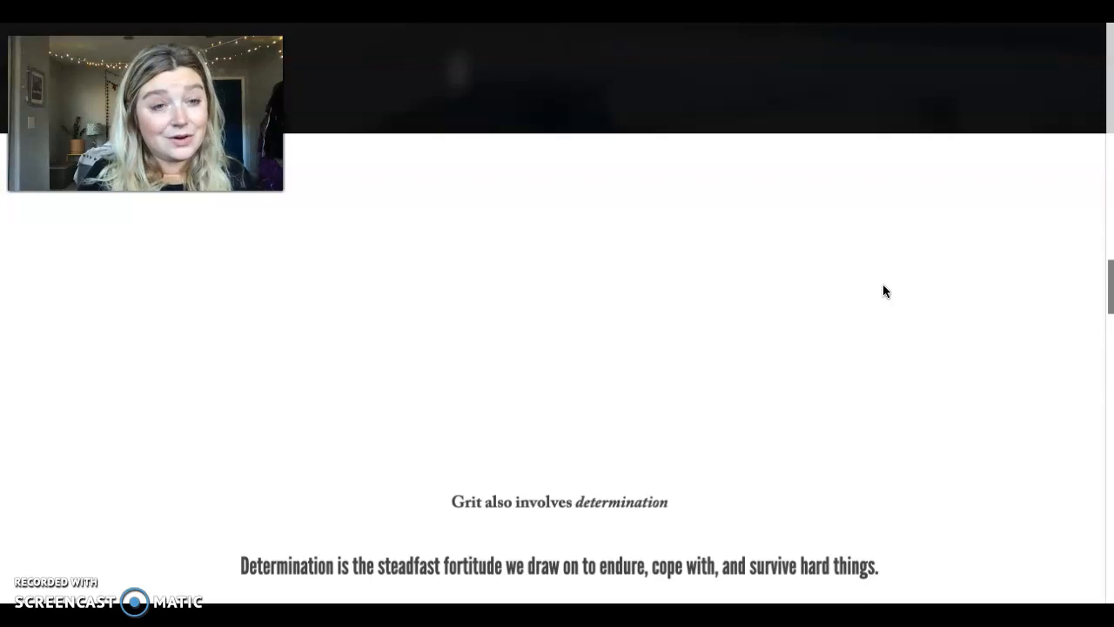
pyautogui.scroll(-3)
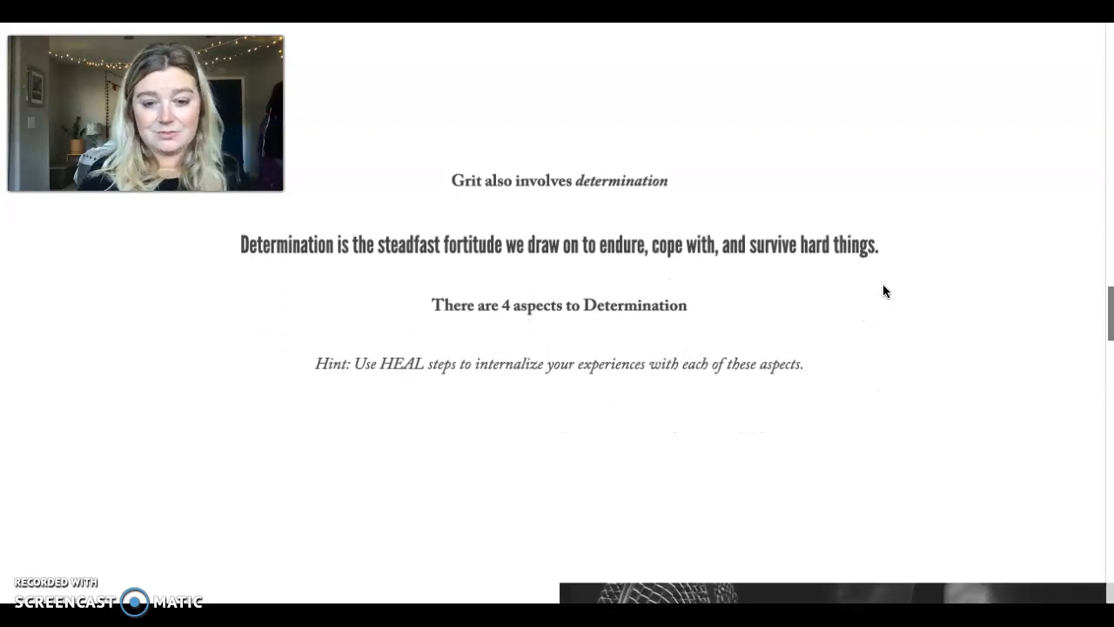
pyautogui.scroll(-3)
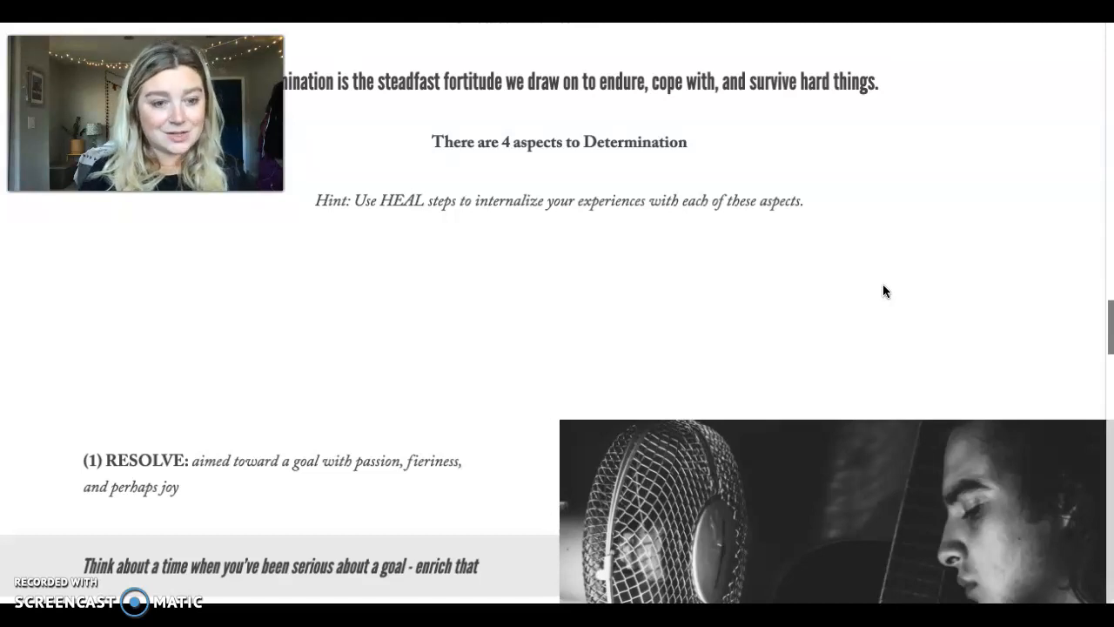
pyautogui.scroll(-3)
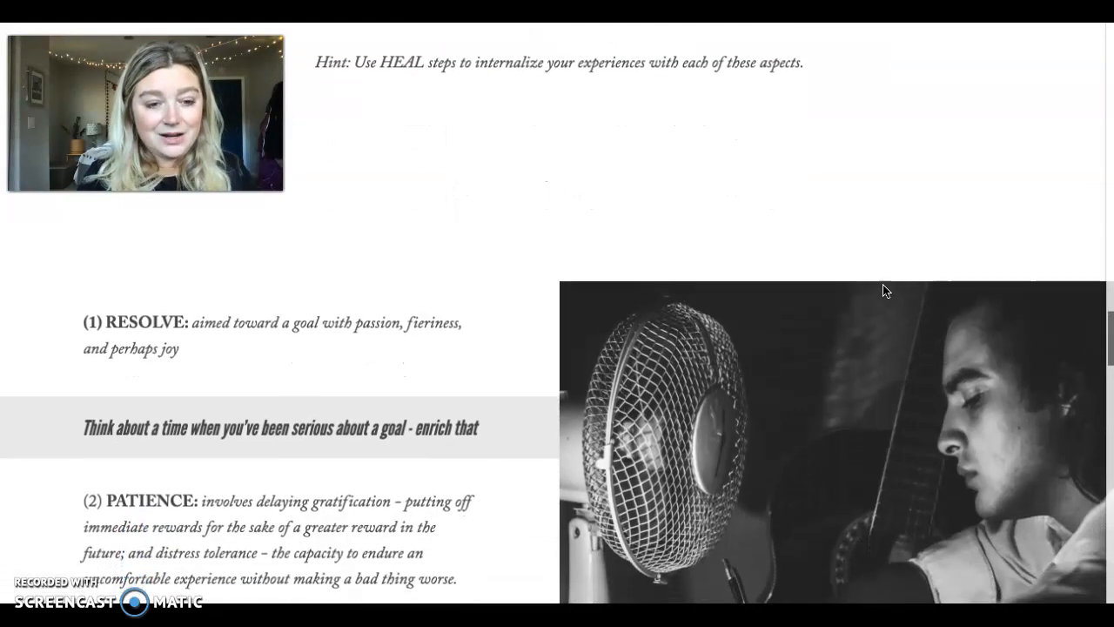
pyautogui.scroll(3)
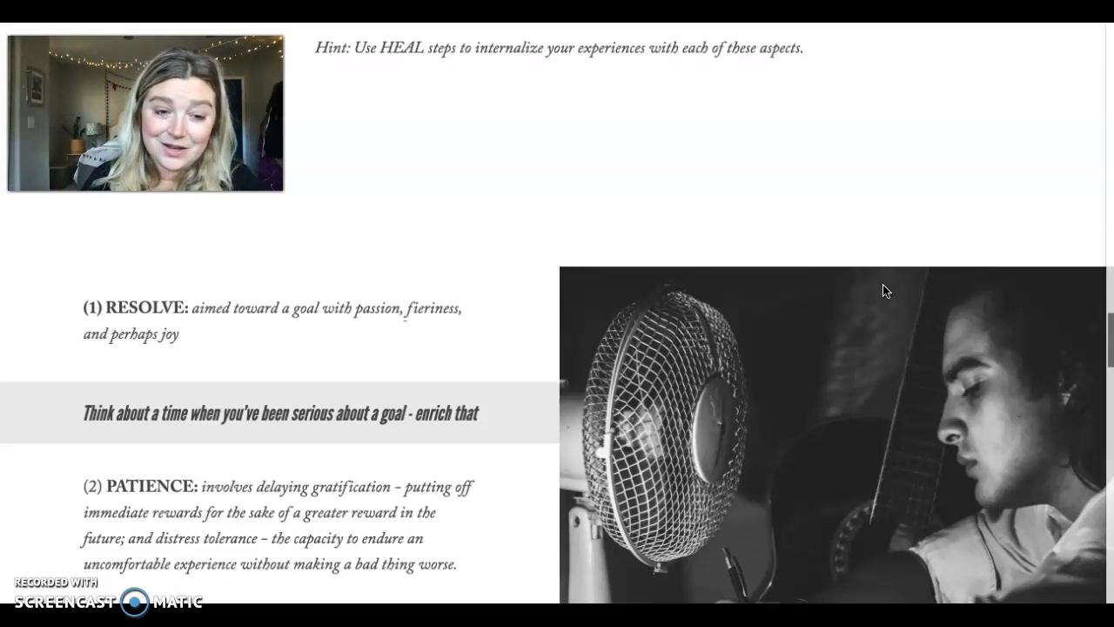
pyautogui.scroll(-3)
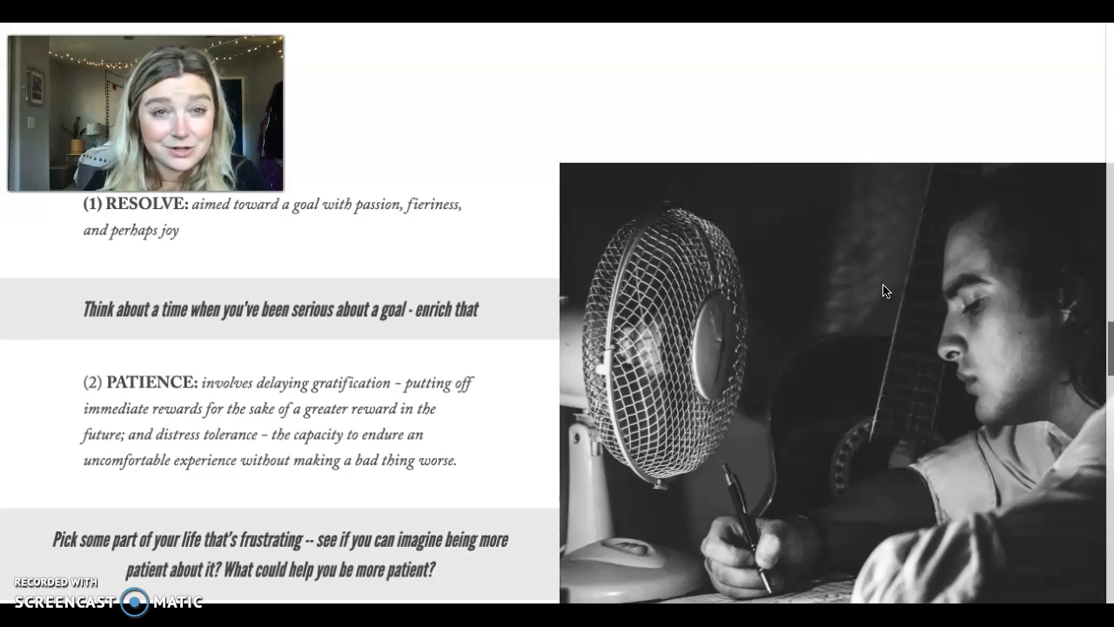
pyautogui.scroll(-3)
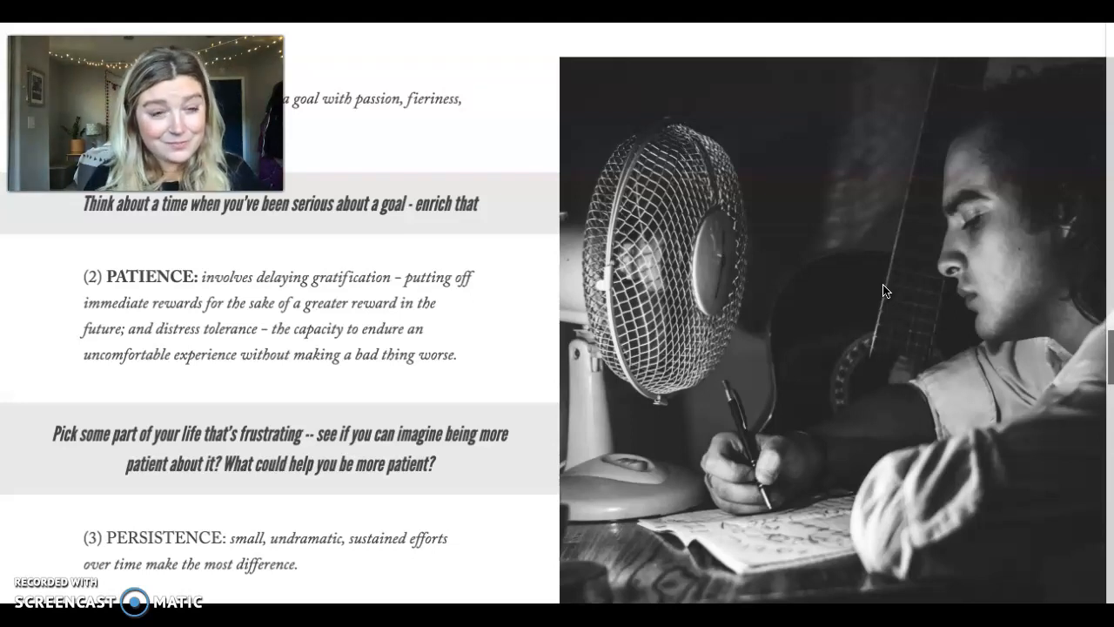
pyautogui.scroll(-3)
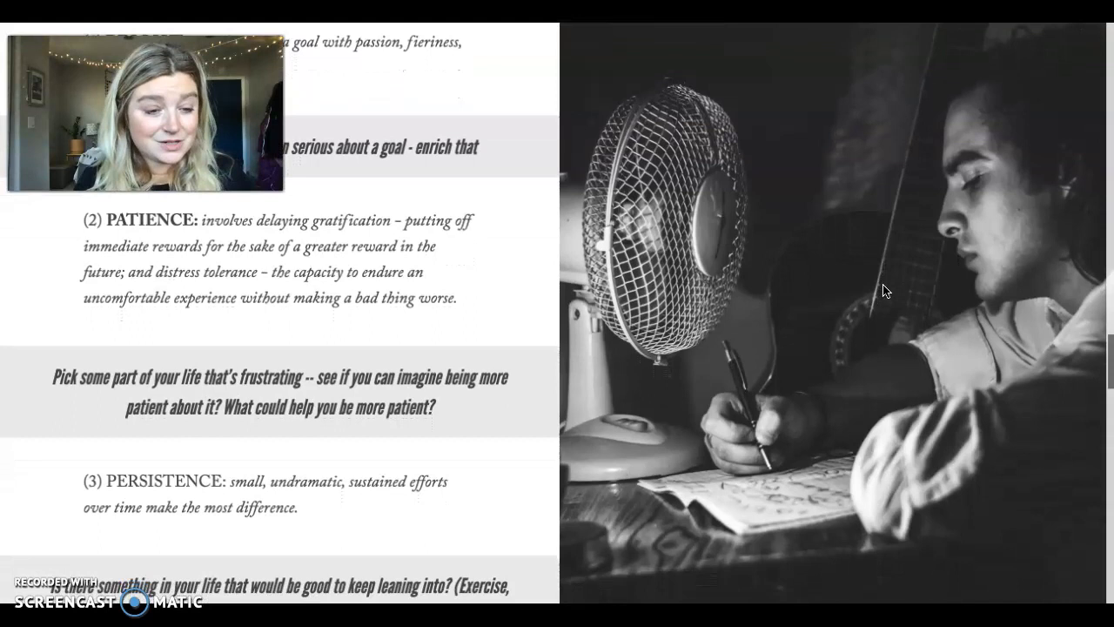
pyautogui.scroll(-3)
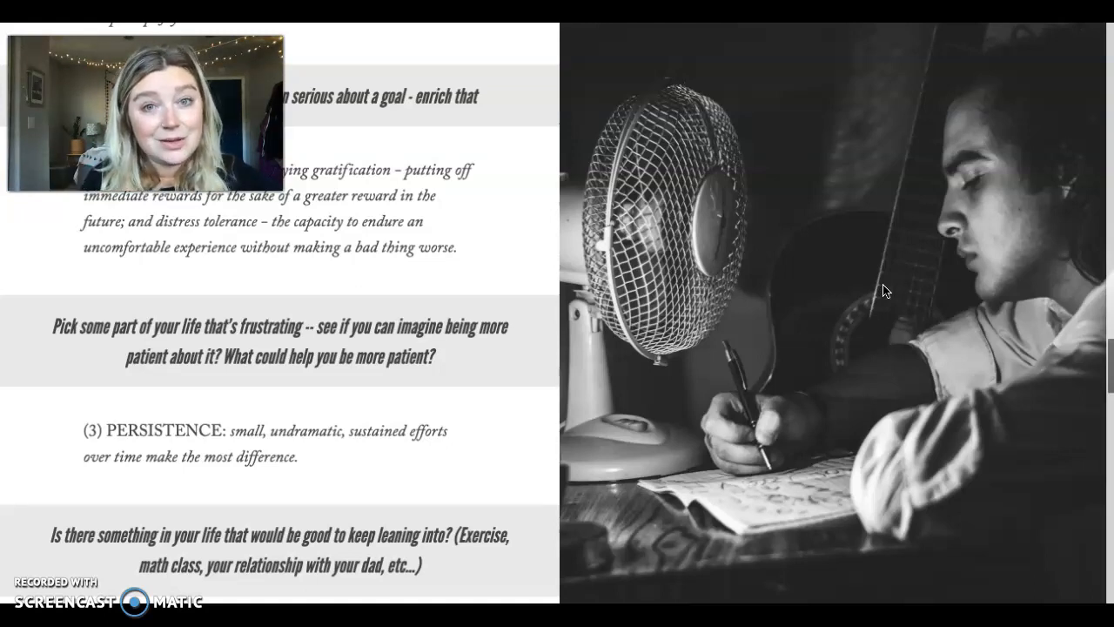
pyautogui.scroll(-3)
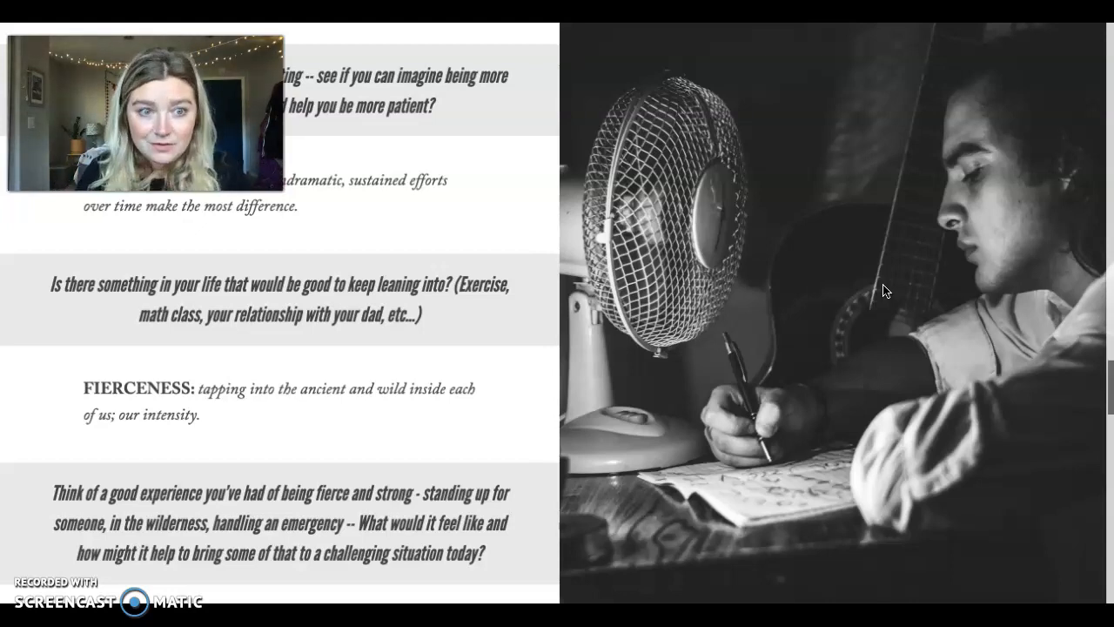
pyautogui.scroll(-3)
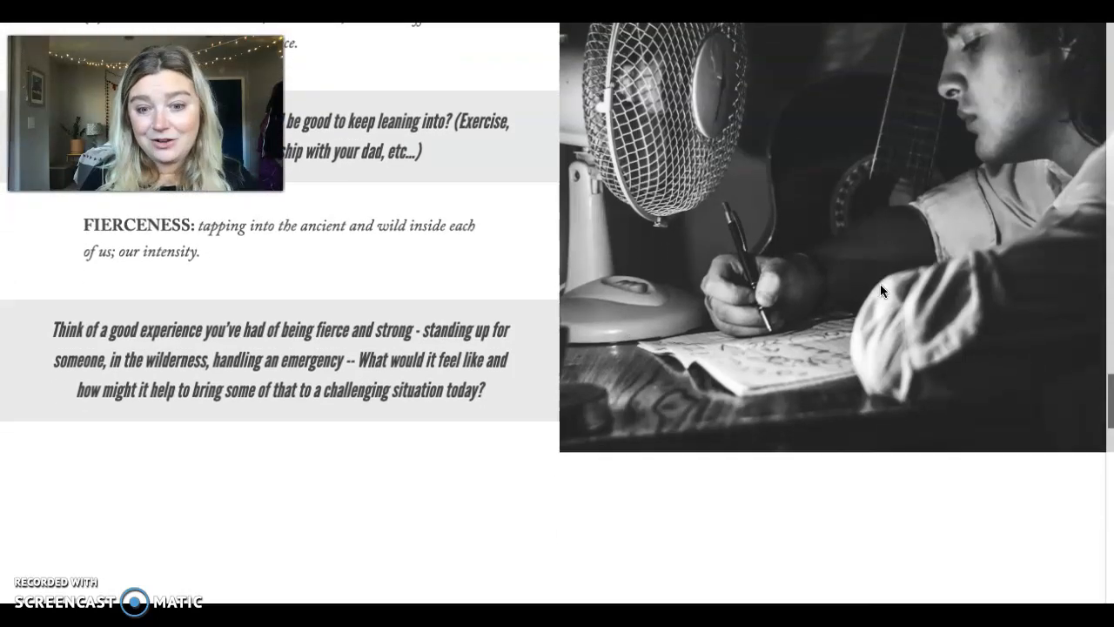
pyautogui.scroll(-3)
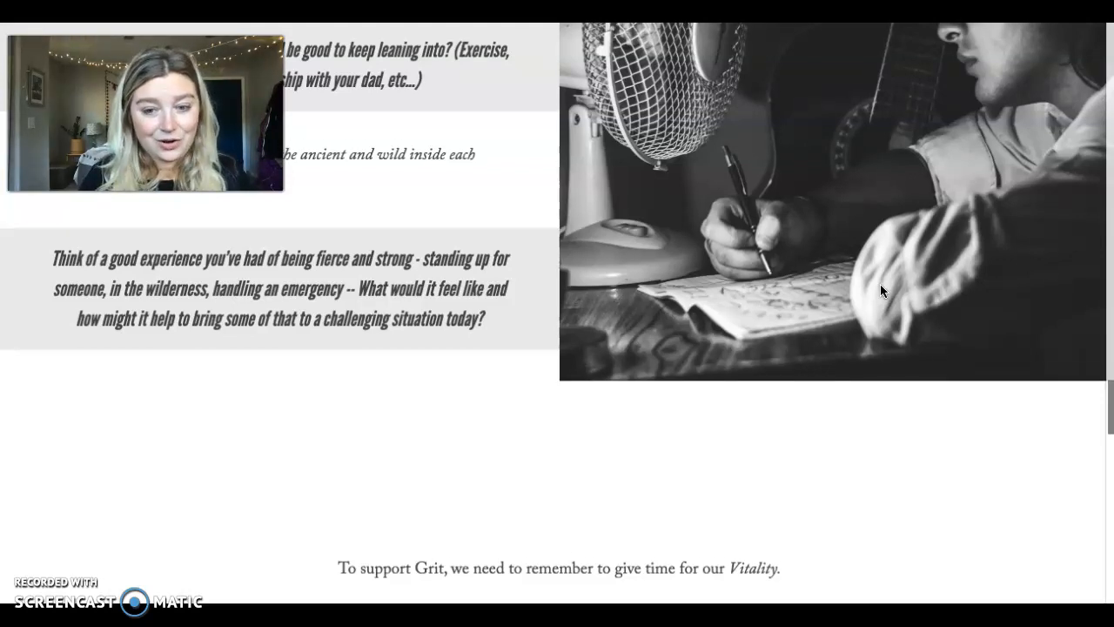
pyautogui.scroll(-3)
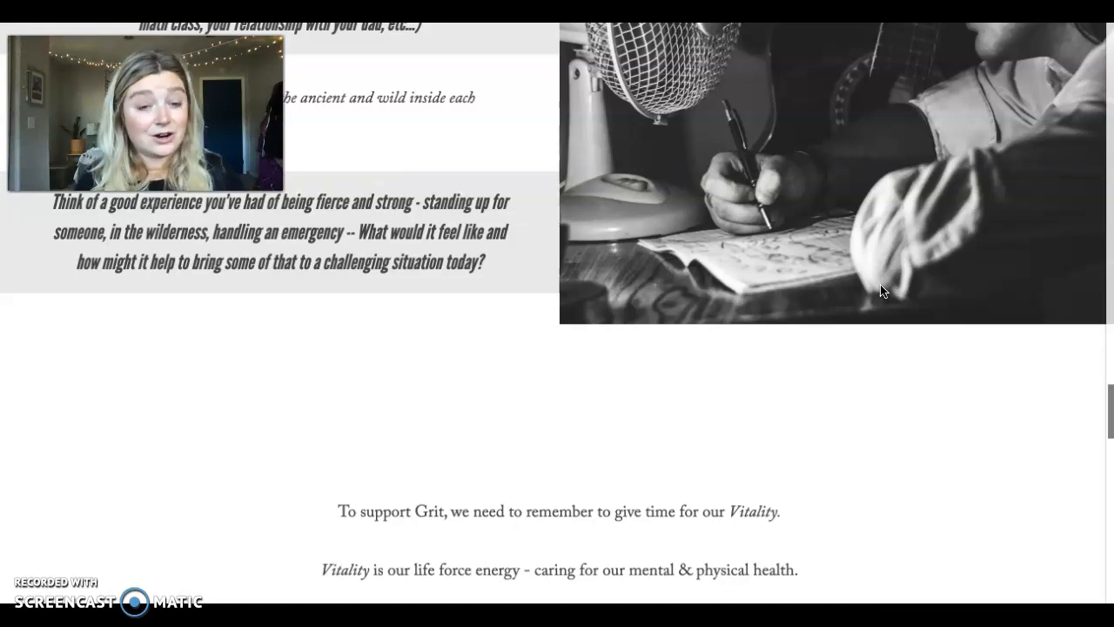
pyautogui.scroll(-3)
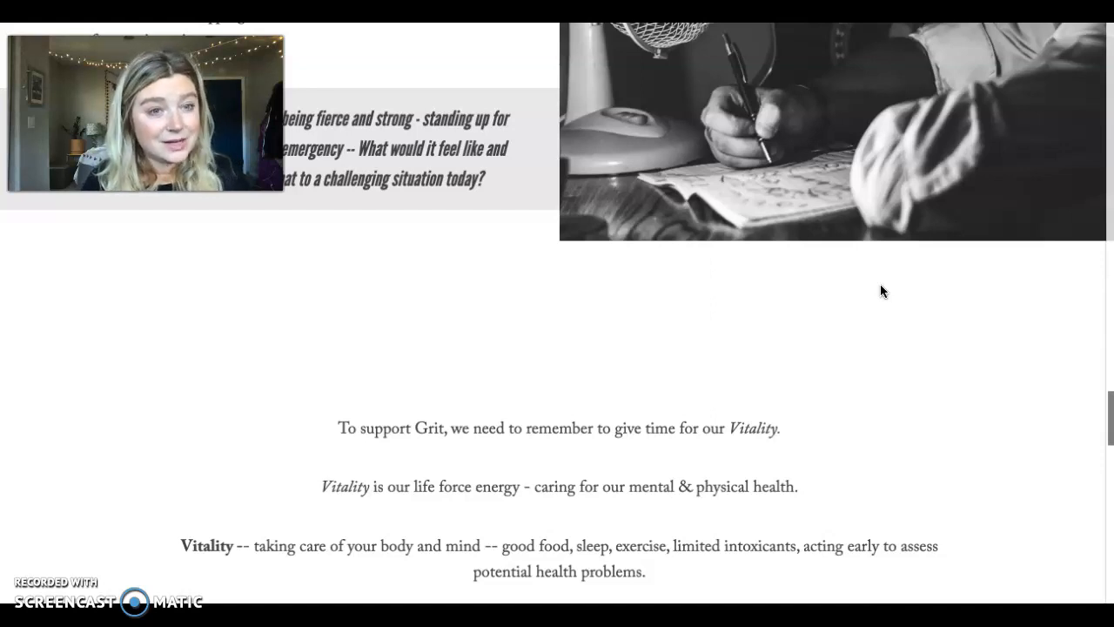
pyautogui.scroll(-3)
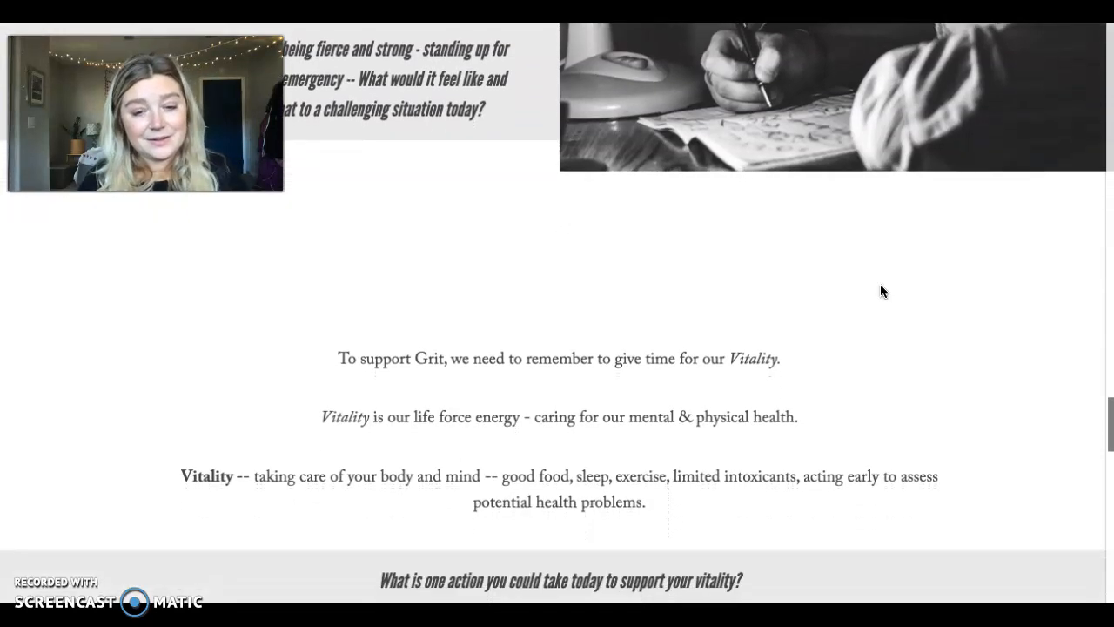
pyautogui.scroll(3)
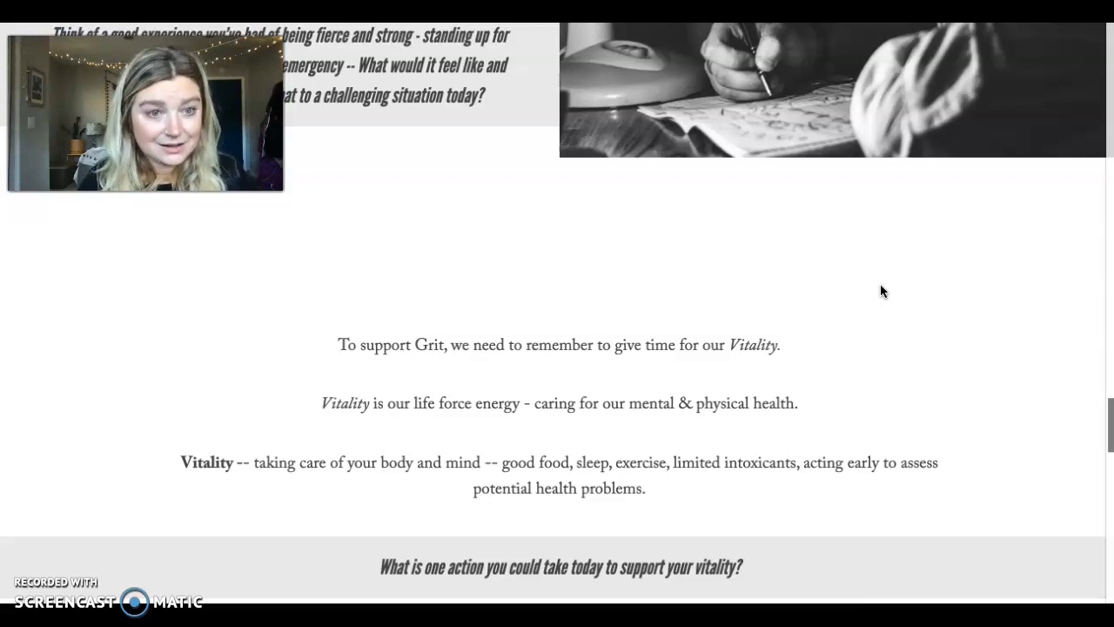
pyautogui.scroll(-3)
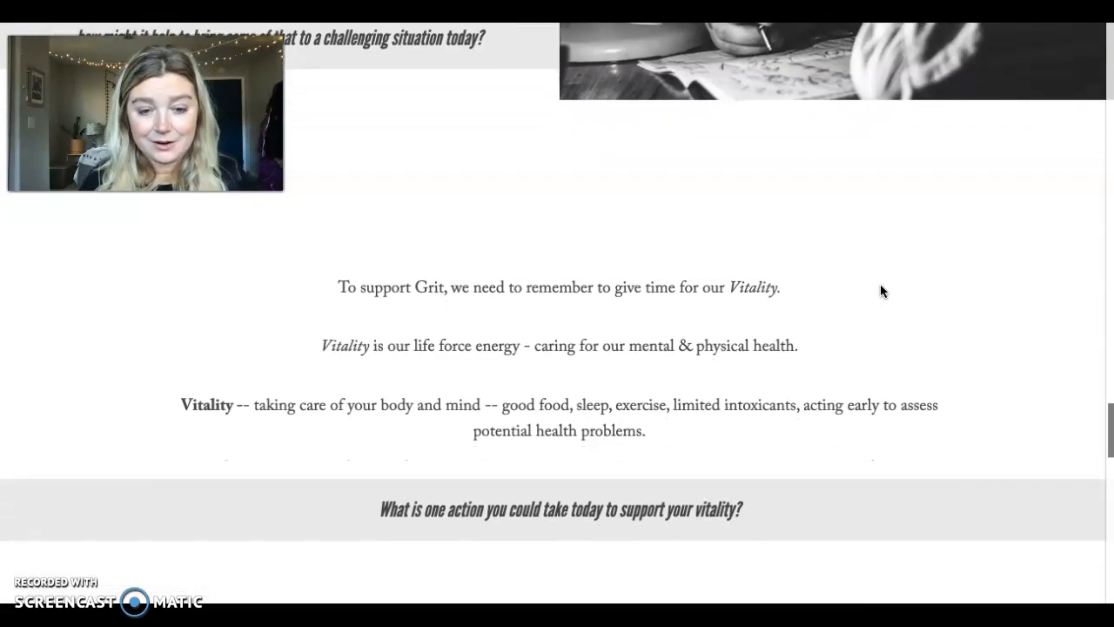
pyautogui.scroll(-3)
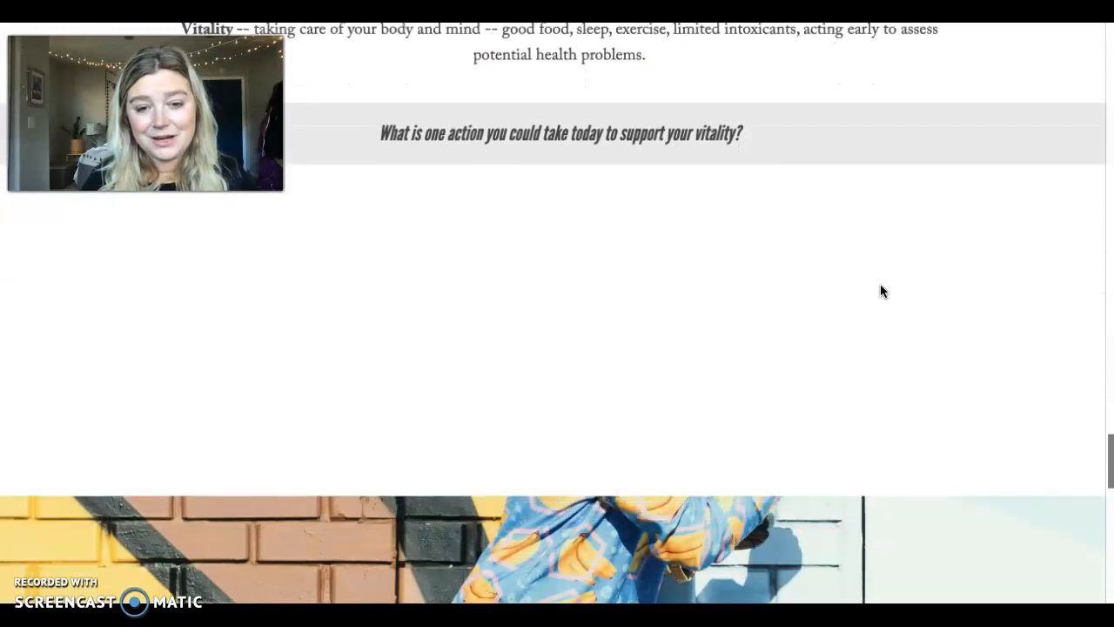
pyautogui.scroll(-3)
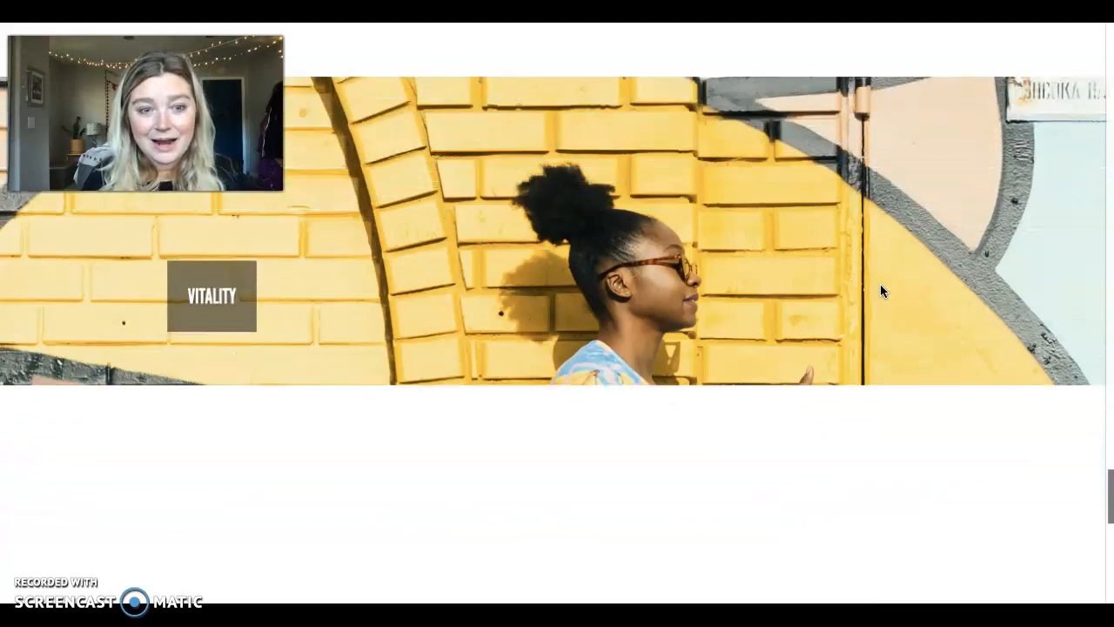
pyautogui.scroll(-3)
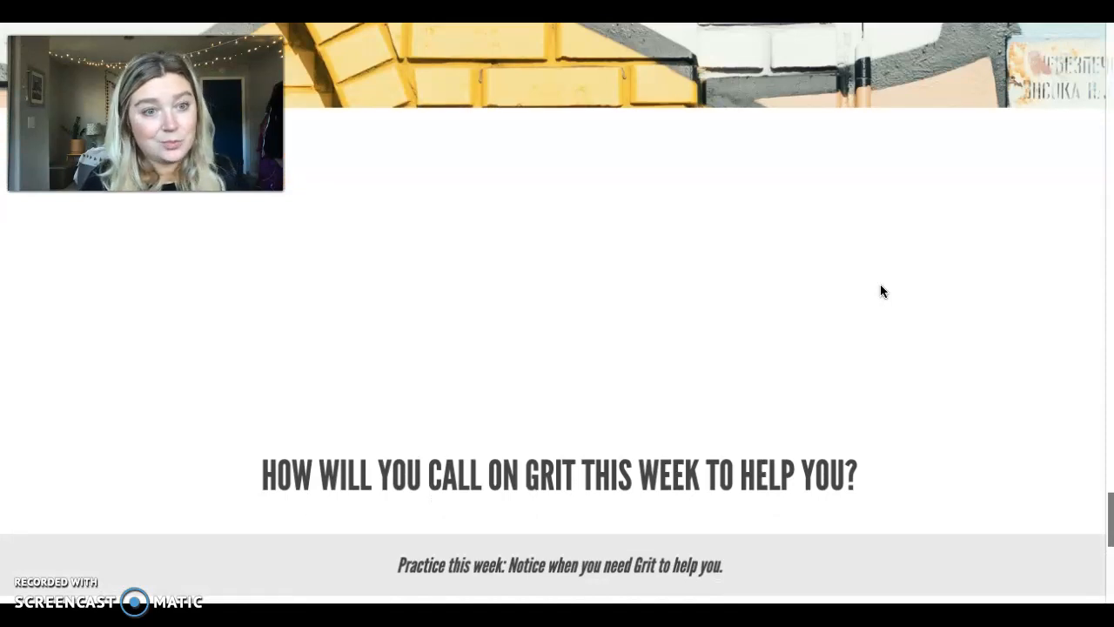
pyautogui.scroll(-3)
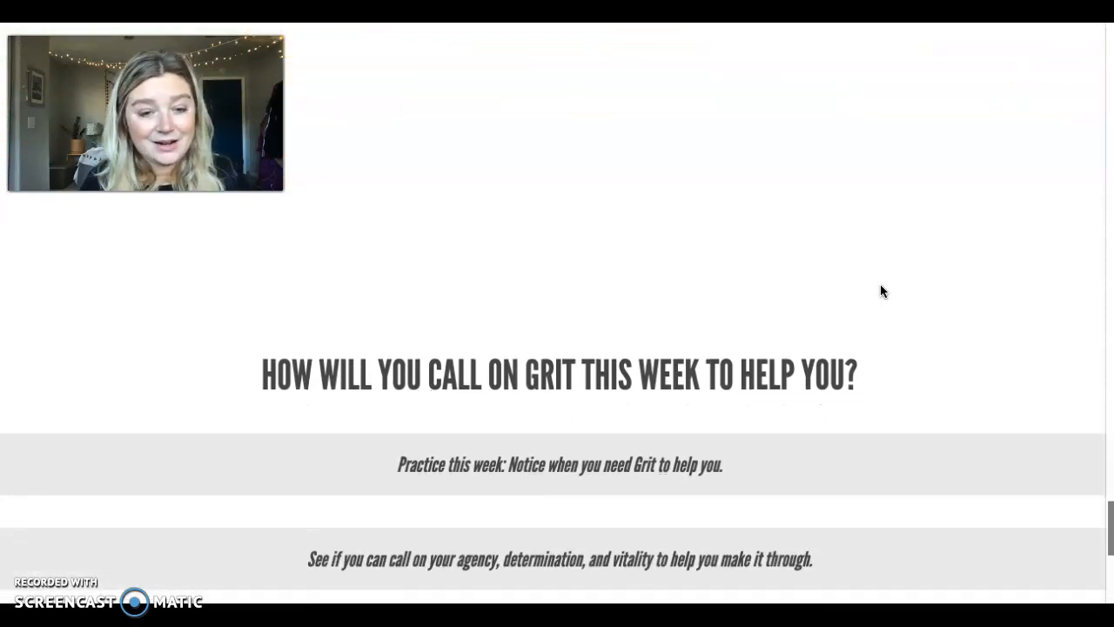